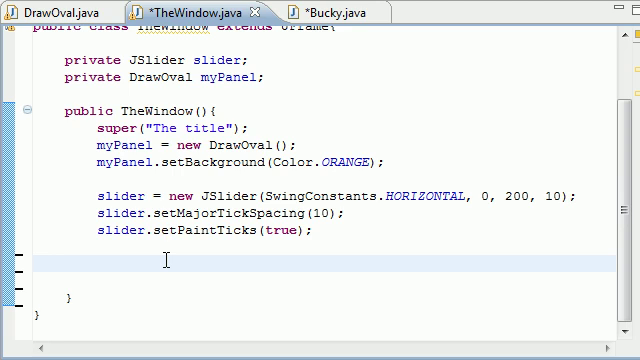
Step: Call slider.addChangeListener(new ChangeListener(){ }) in TheWindow's constructor
type("slide")
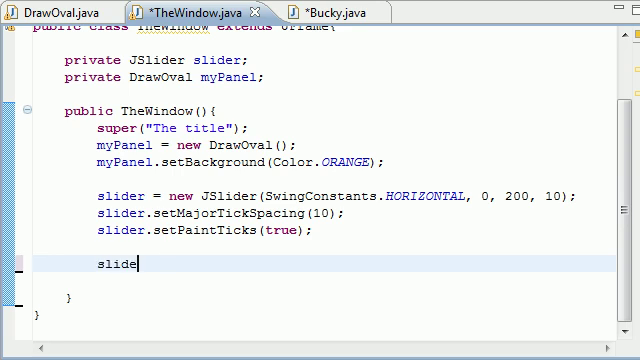
type("r.")
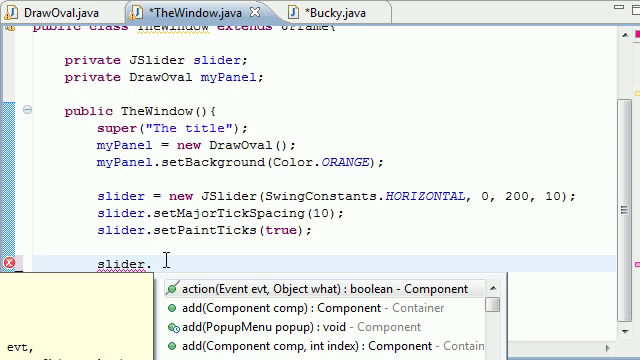
type("ad")
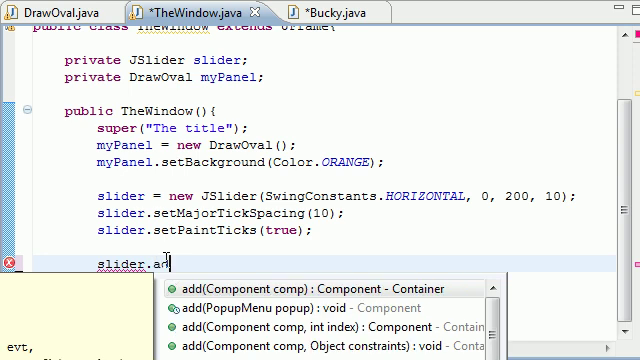
type("dChangeListener(l")
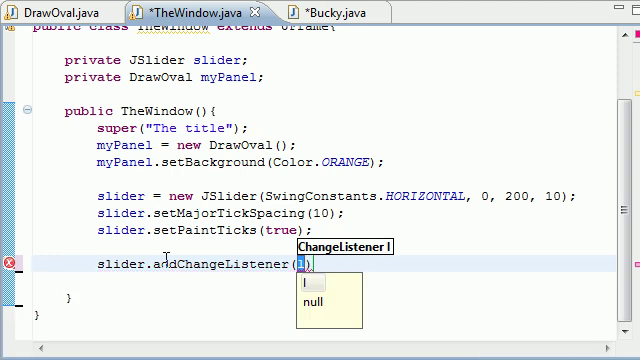
key("BackSpace")
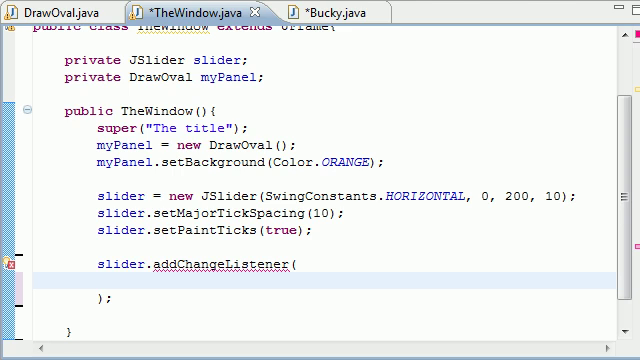
type("new Changfe")
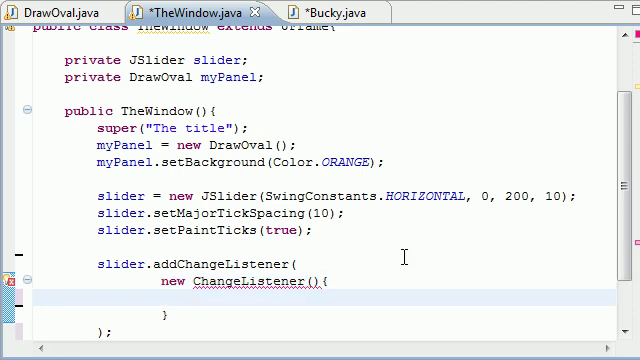
scroll("down", 3)
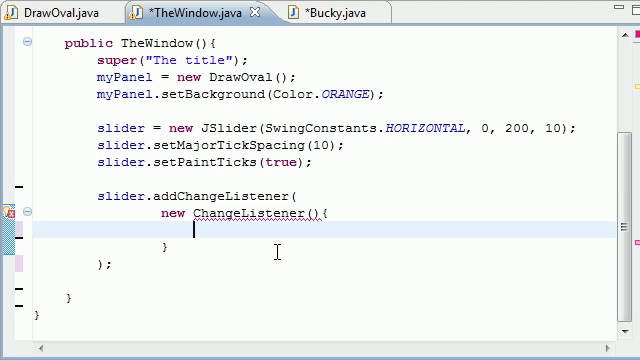
Step: Declare public void stateChanged(ChangeEvent e) { inside the anonymous ChangeListener
type("public void stat")
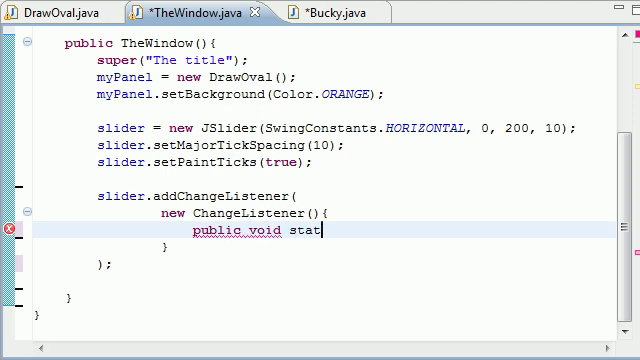
type("eChanged")
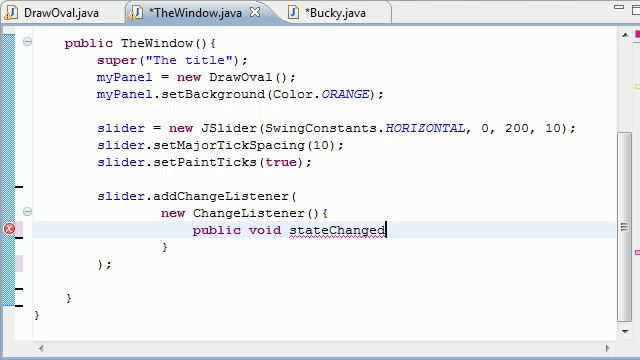
type("()")
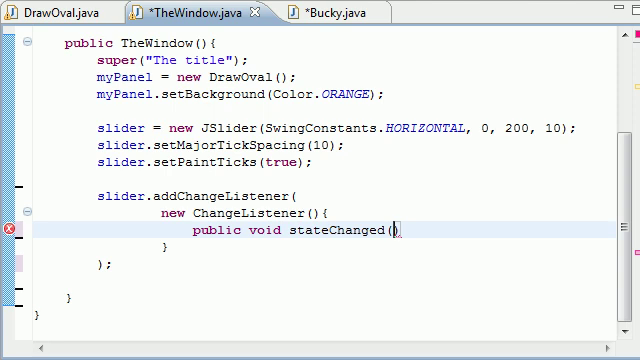
type("Change")
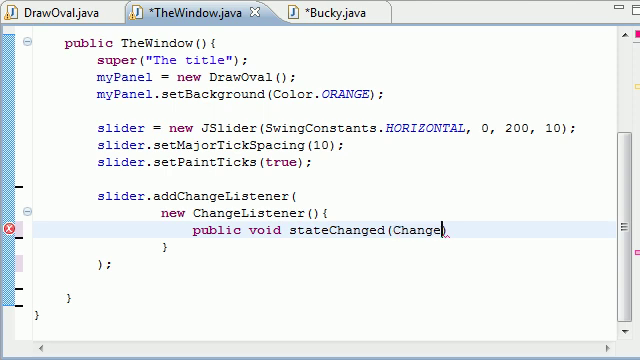
type("Event e")
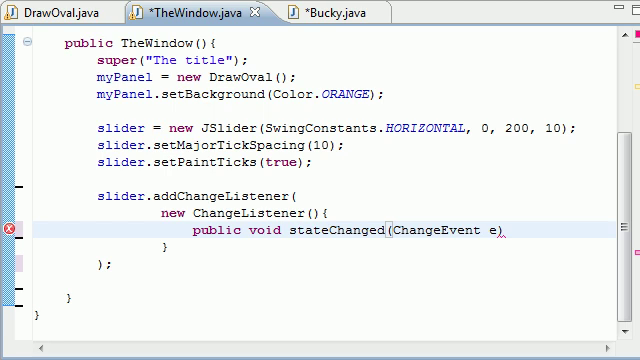
left_click(512, 236)
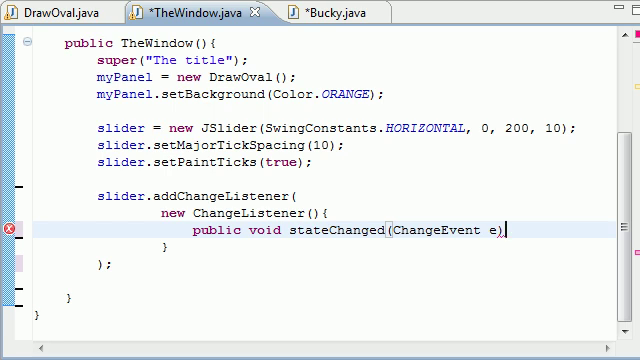
type("{")
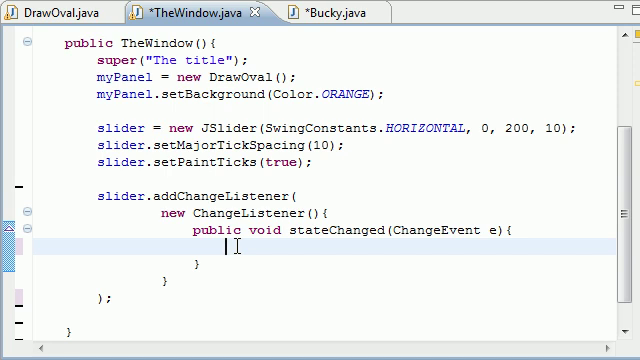
Step: Begin myPanel.setD( and check setD's diameter handling in DrawOval.java
type("myPanel")
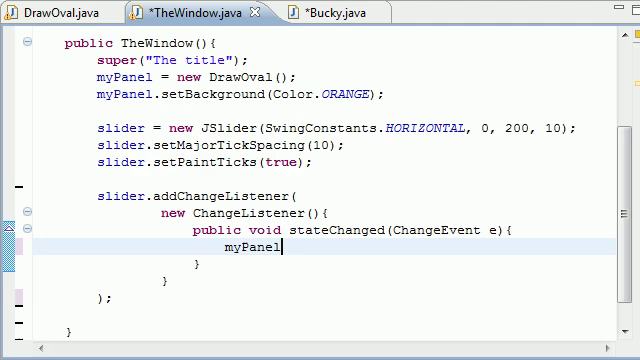
type(".setD")
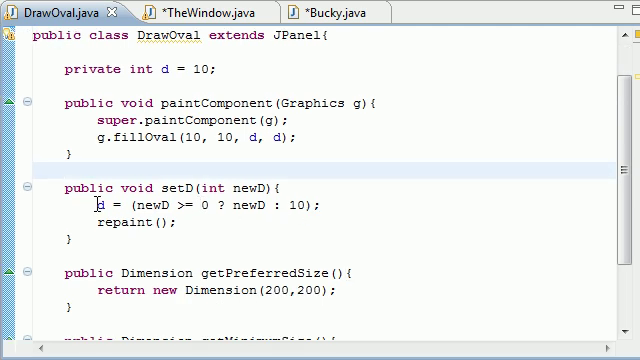
triple_click(200, 208)
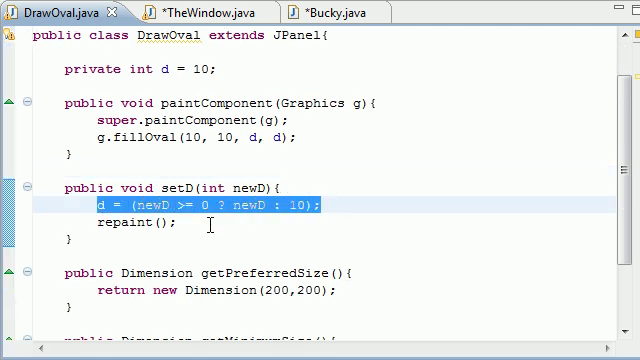
left_click(190, 12)
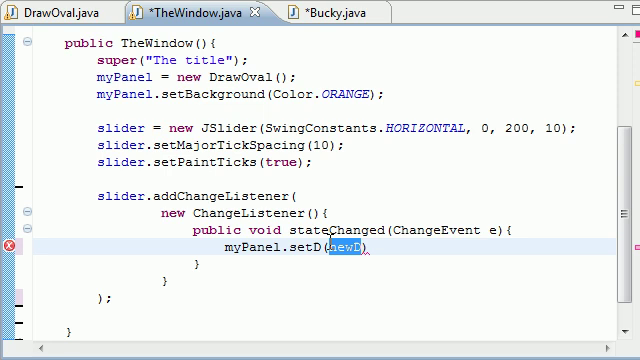
Step: Complete the call as myPanel.setD(slider.getValue()); inside stateChanged
type("slider.")
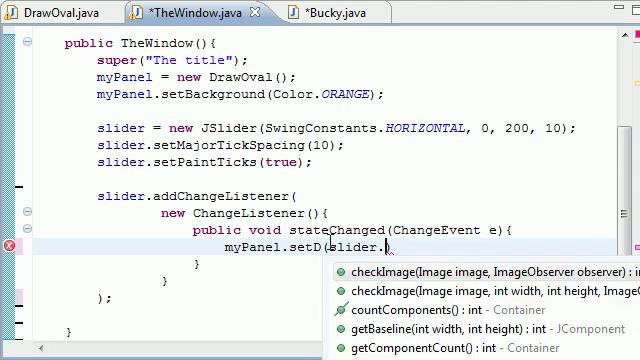
type("getValue())")
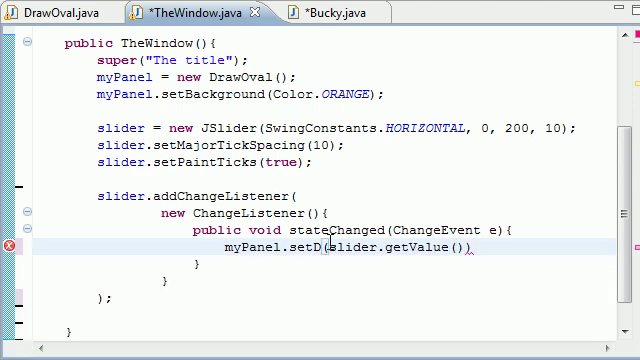
type(";")
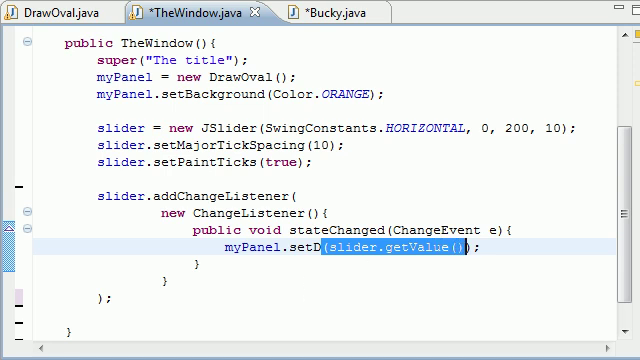
left_click(60, 14)
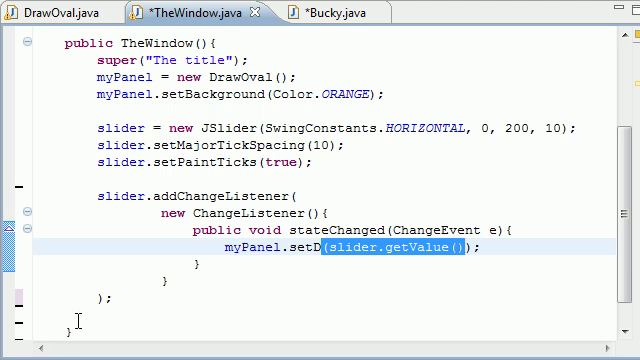
Step: Add the slider to the window with add(slider, BorderLayout.SOUTH);
scroll("down", 3)
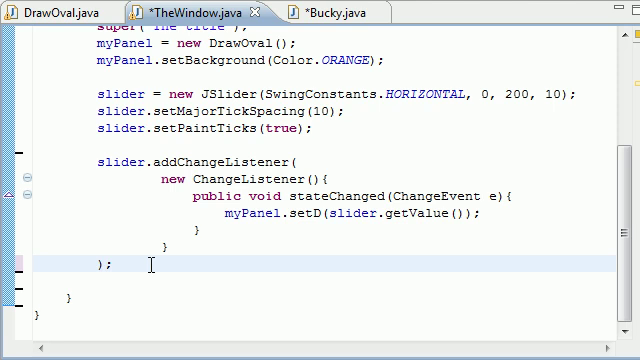
scroll("down", 3)
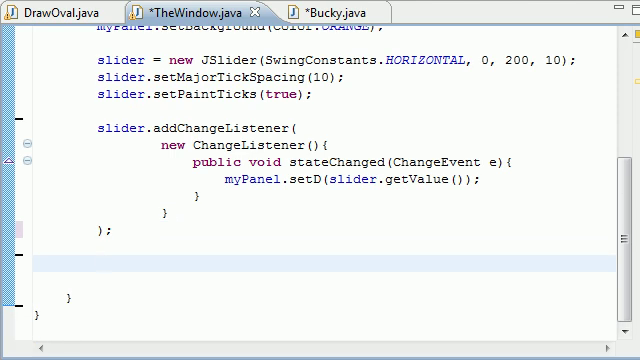
mouse_move(152, 264)
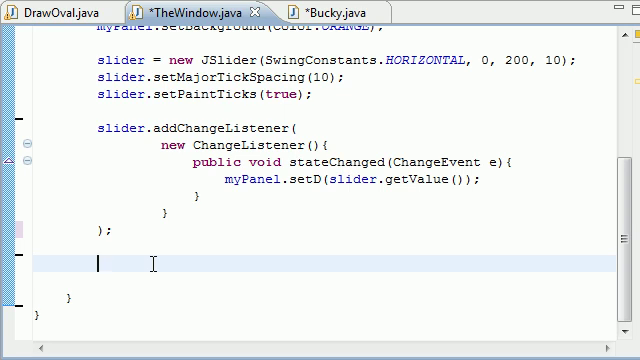
type("add()")
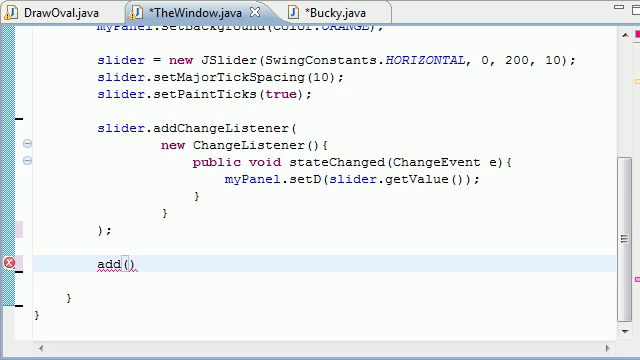
left_click(124, 264)
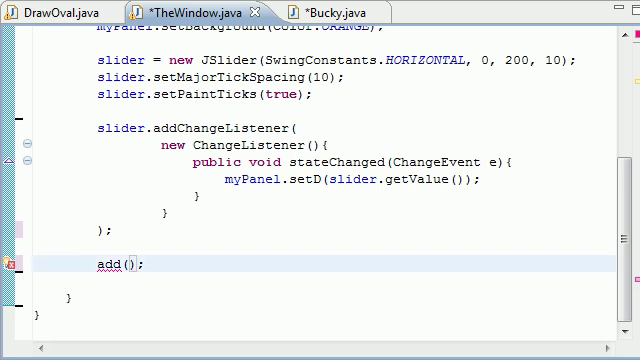
type("slider")
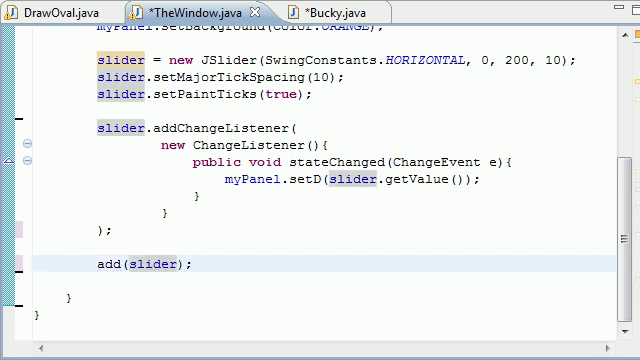
type(", BorderLayout.SOUTH")
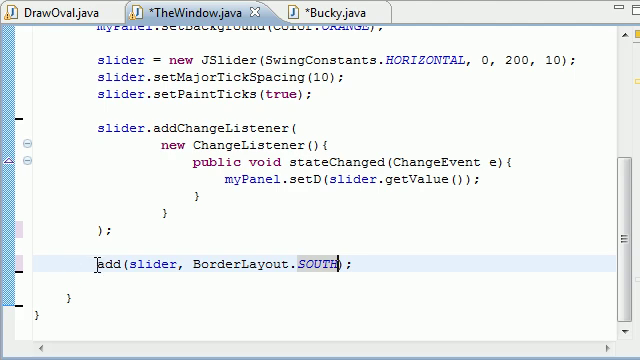
Step: Add the drawing panel with add(myPanel, BorderLayout.CENTER); and switch to Bucky.java
right_click(300, 264)
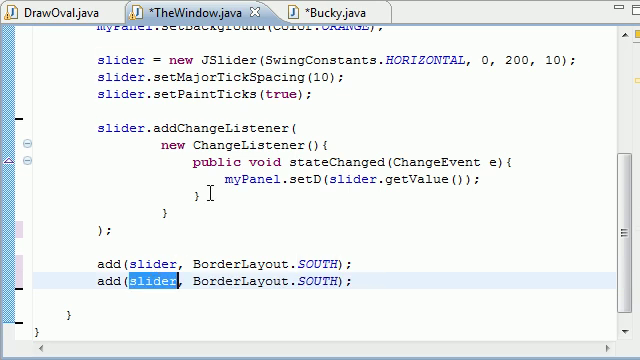
type("myPane")
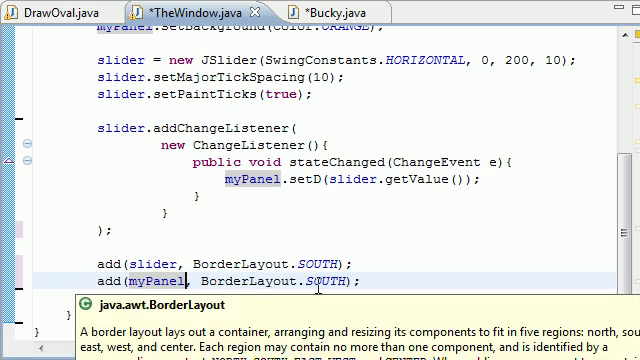
type("CEN")
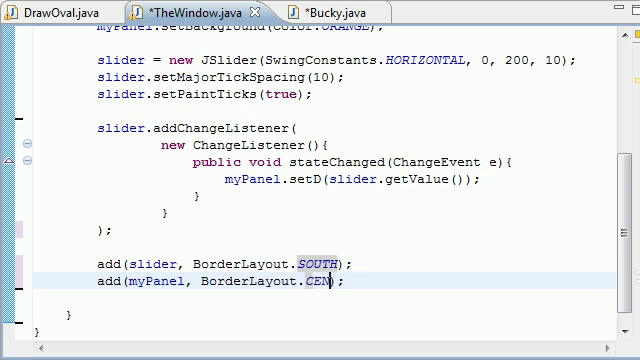
type("TER);")
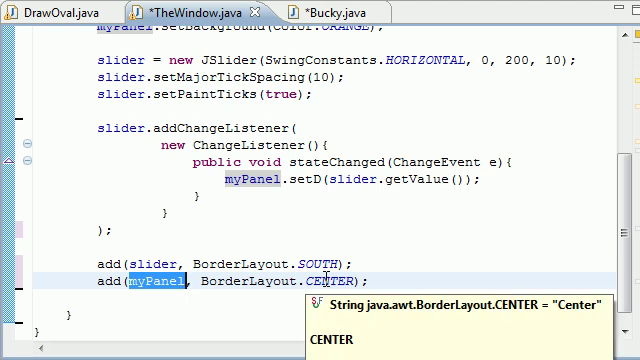
left_click(316, 16)
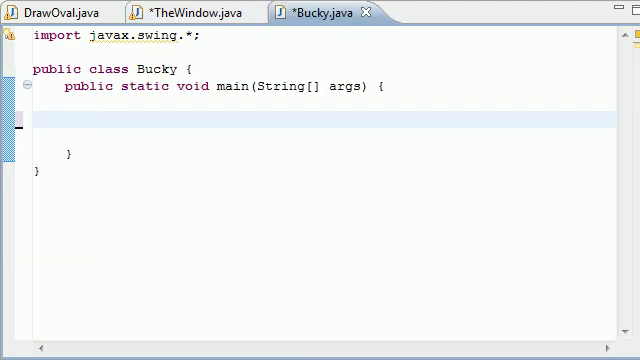
Step: Write TheWindow w = new TheWindow(); in Bucky's main method
left_click(96, 118)
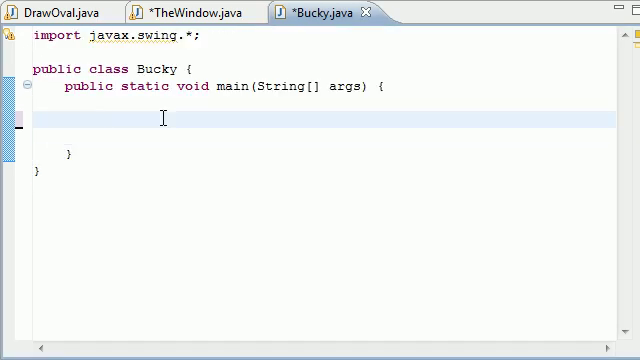
left_click(96, 120)
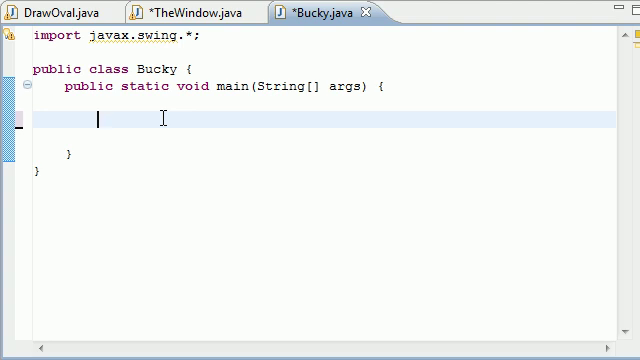
type("The")
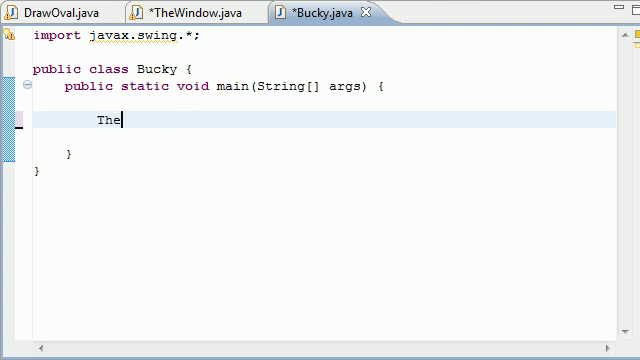
type("Window w")
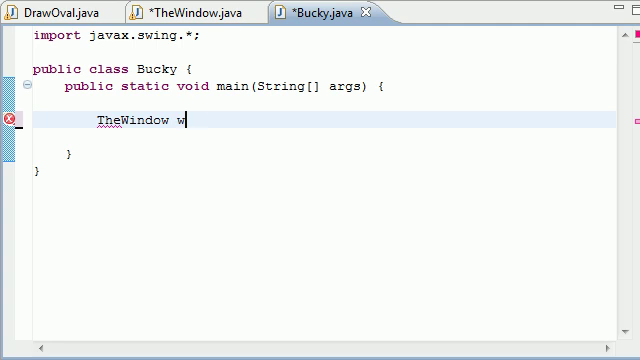
type("=")
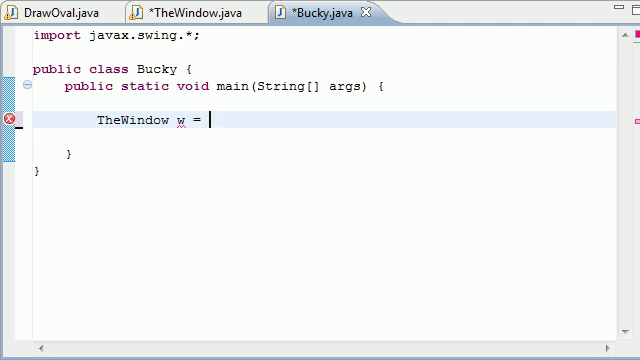
type("new TheW")
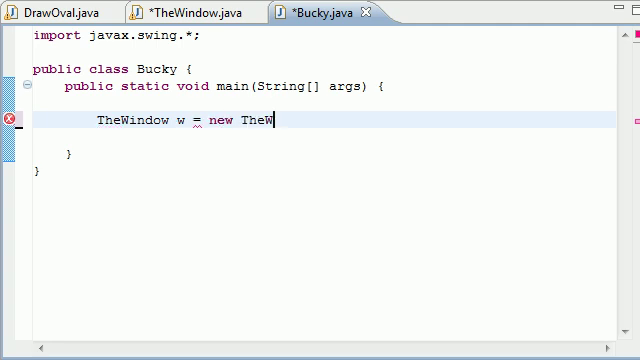
type("indow()")
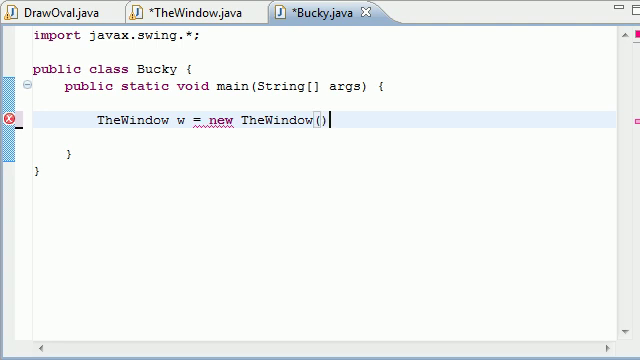
type(";")
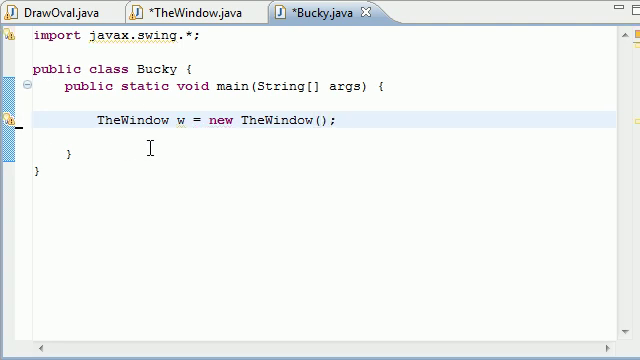
left_click(96, 144)
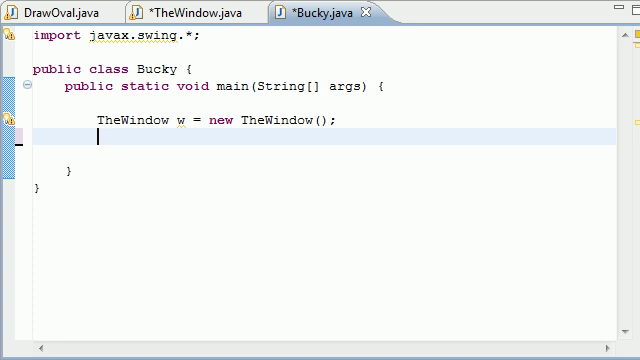
Step: Write w.setDefaultCloseOperation(JFrame.EXIT_ON_CLOSE); using content assist
type("w")
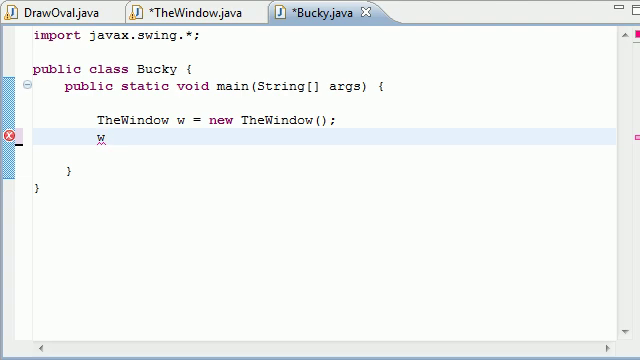
type("setDefaultCloseOperation(JFrame")
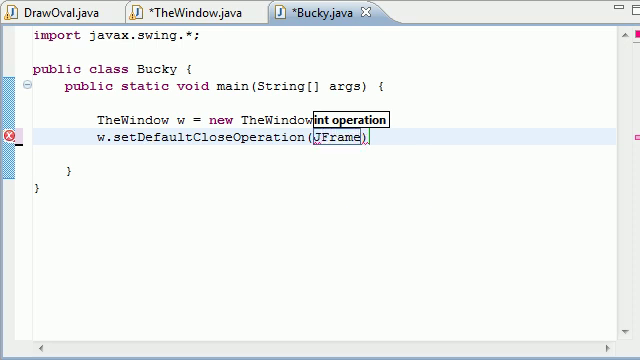
type(".EXIT_ON_CLOSE")
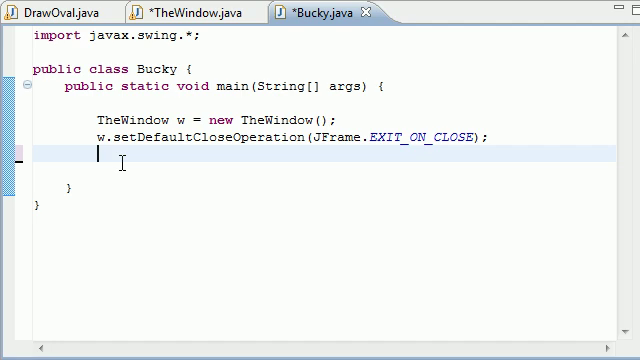
Step: Write w.setSize(230,280); and begin the next w. statement
type("w.a")
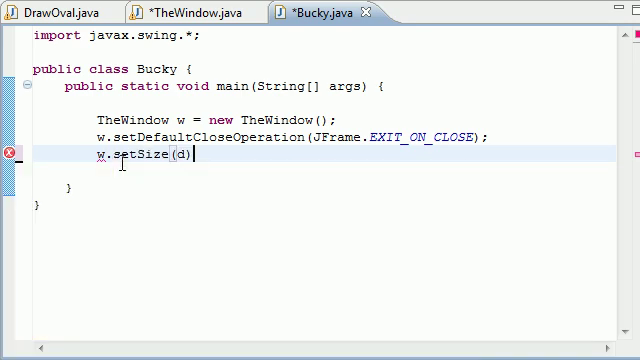
type(";")
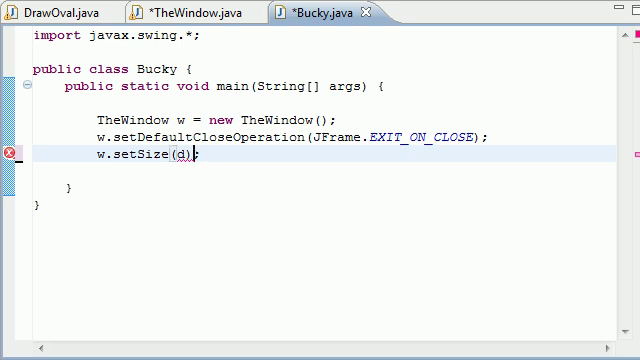
key("BackSpace")
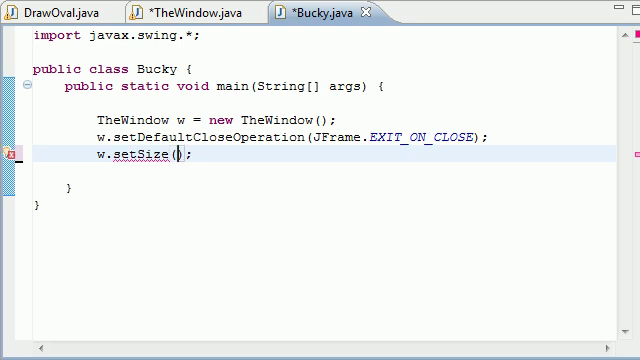
type("230,")
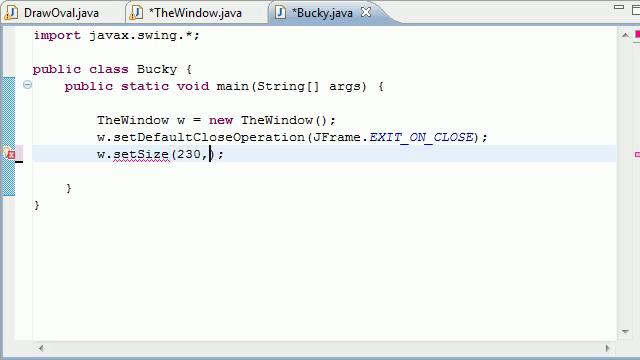
type("28")
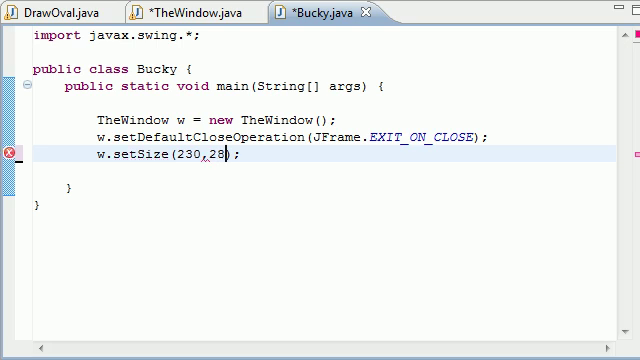
type("0")
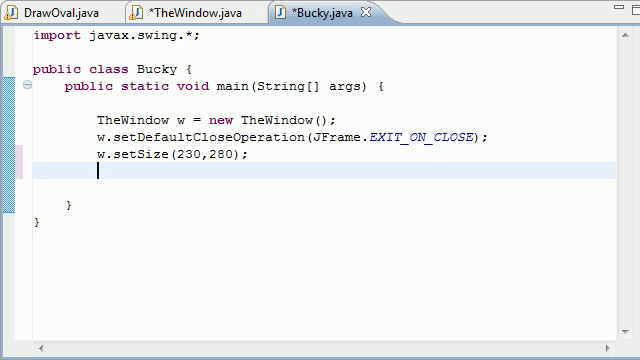
type("w.set")
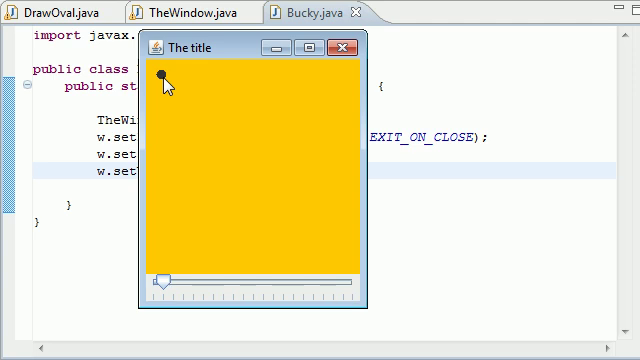
mouse_move(172, 304)
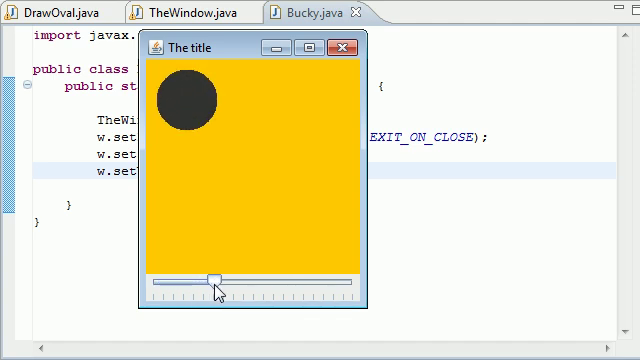
Step: Drag the slider to resize the circle from nothing to full panel, then close the app
left_click_drag(220, 292, 348, 298)
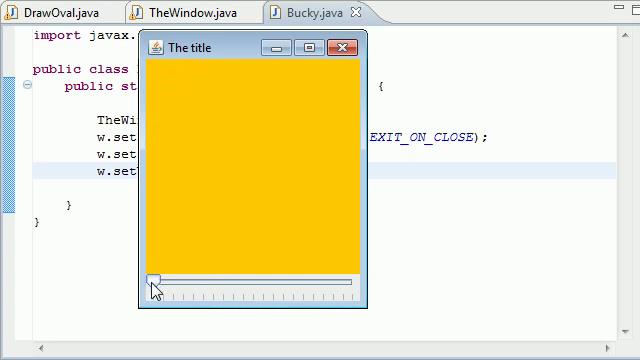
left_click_drag(158, 292, 350, 292)
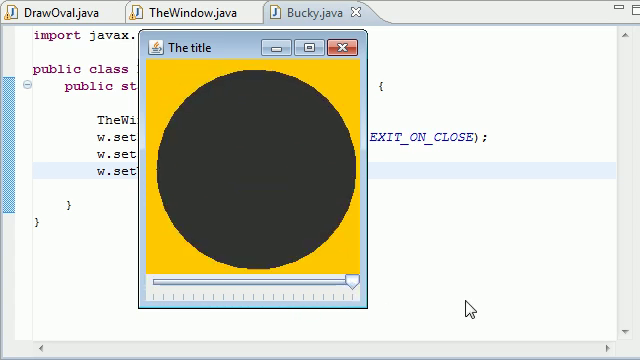
left_click_drag(358, 280, 304, 280)
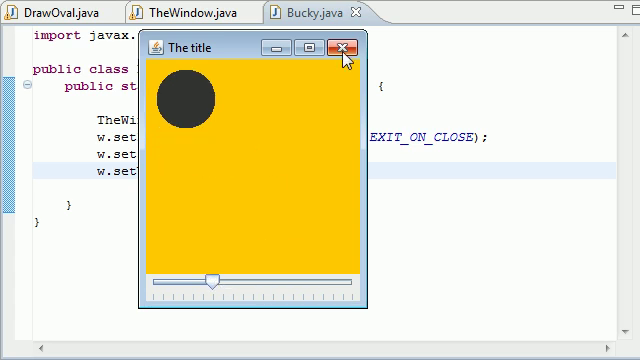
left_click(334, 44)
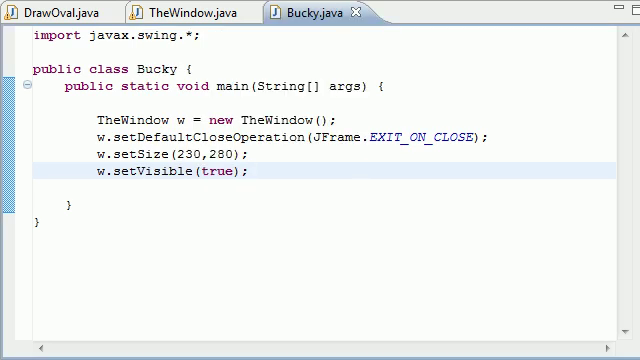